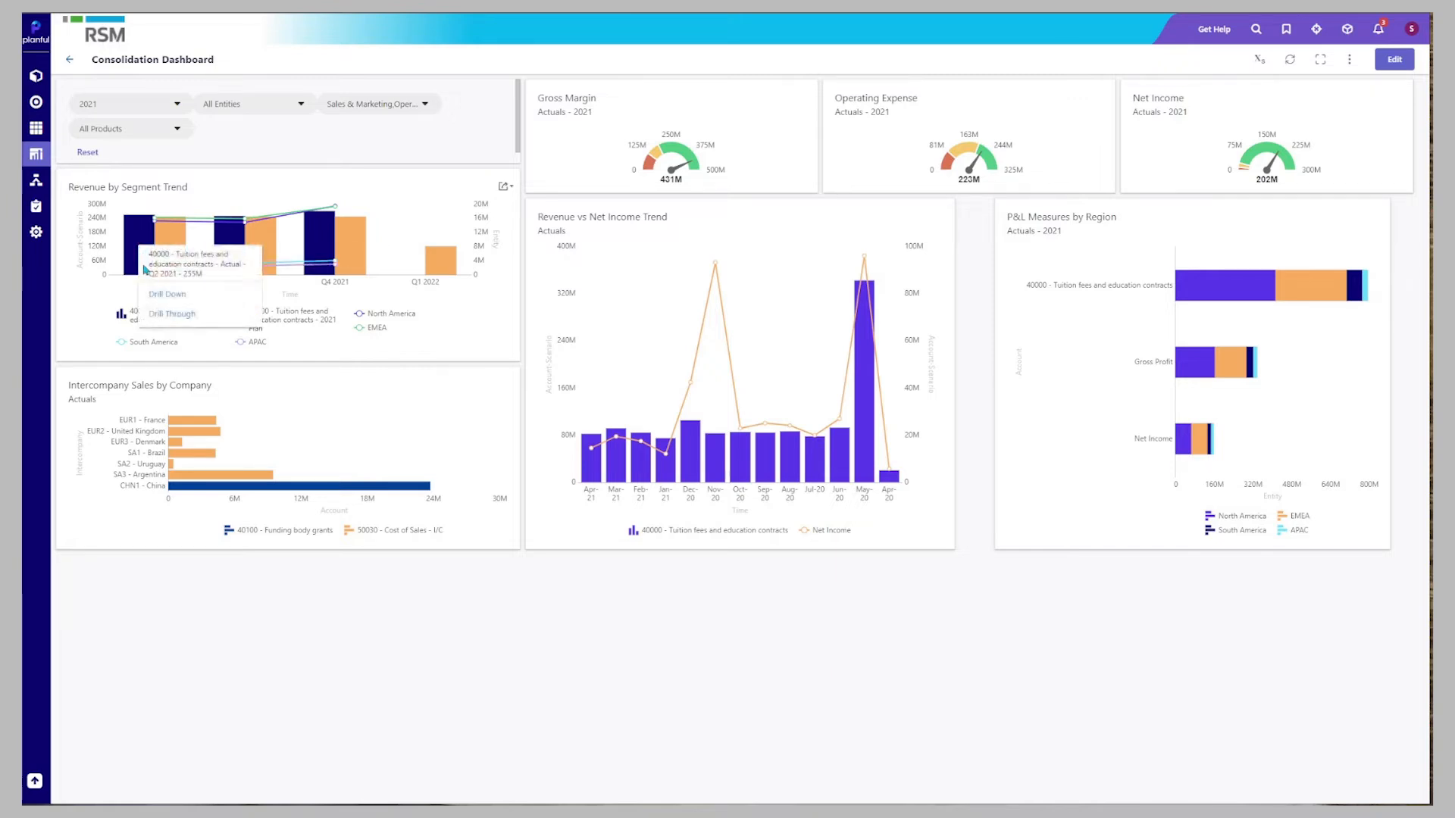
- Drill down into Q2 2021 revenue, drill through to April 2021 transactions, then close the grid
click(167, 294)
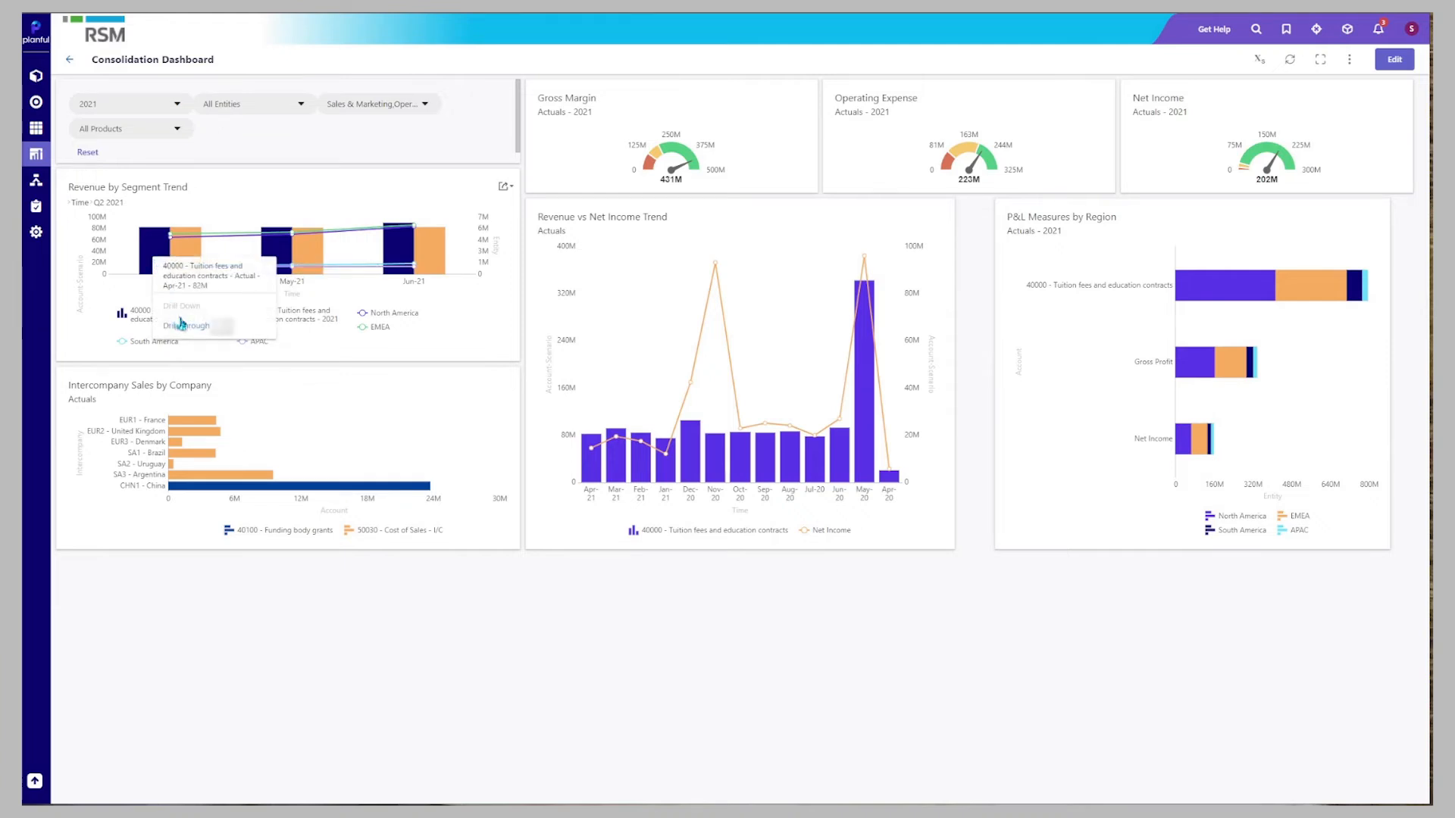
click(187, 325)
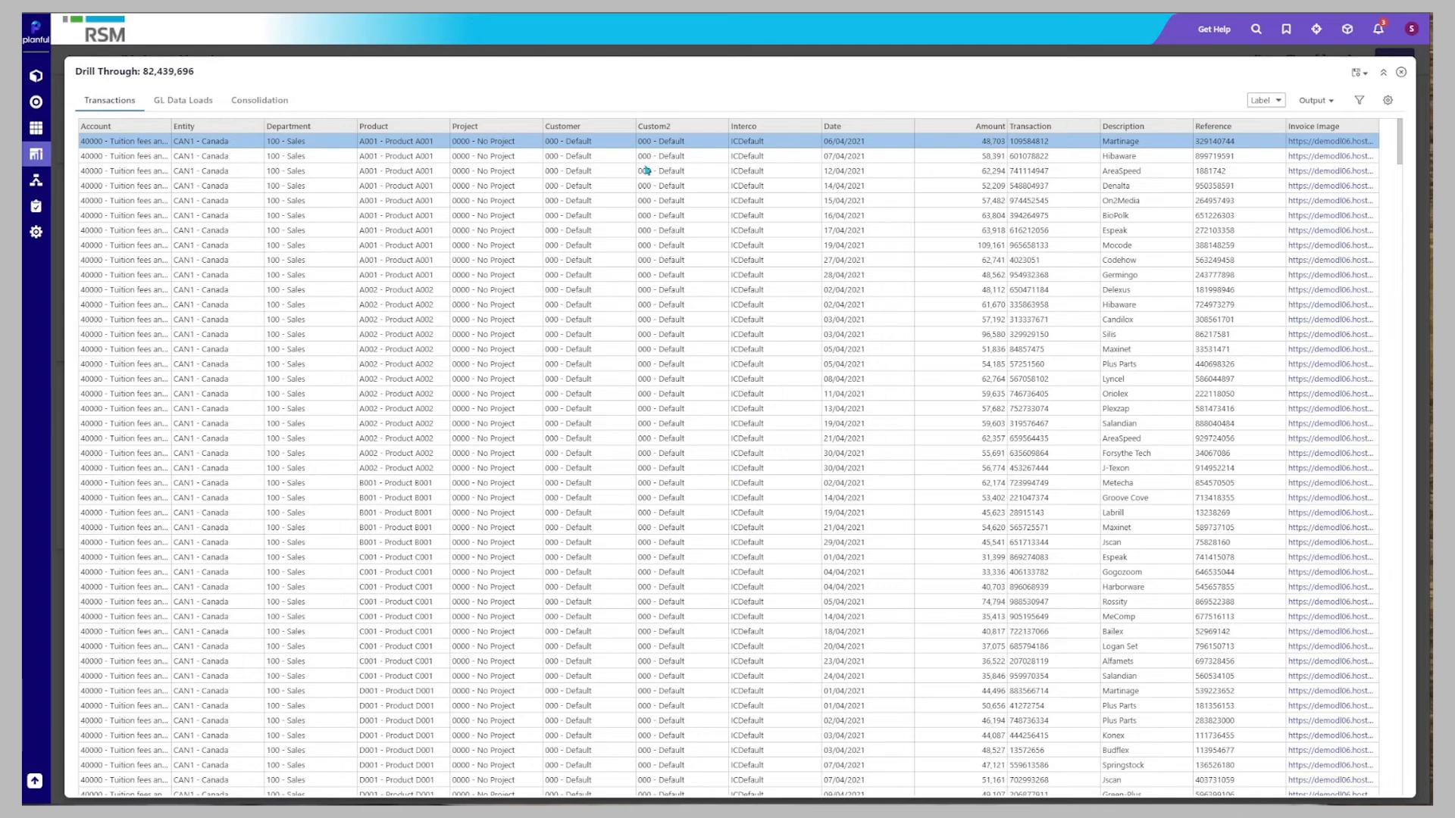
click(1331, 141)
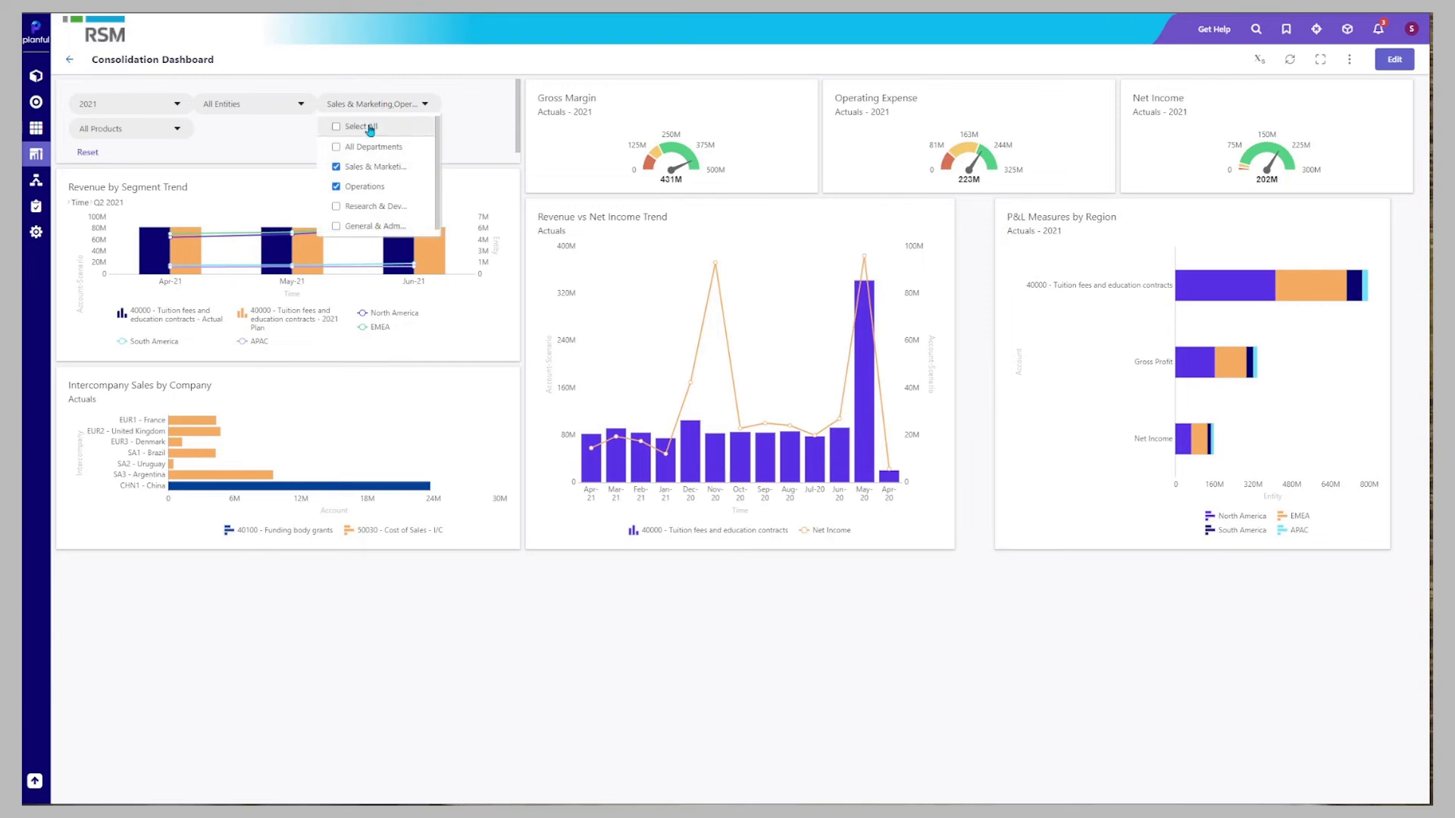
- Filter the dashboard to All Departments and open the export file type options
click(336, 146)
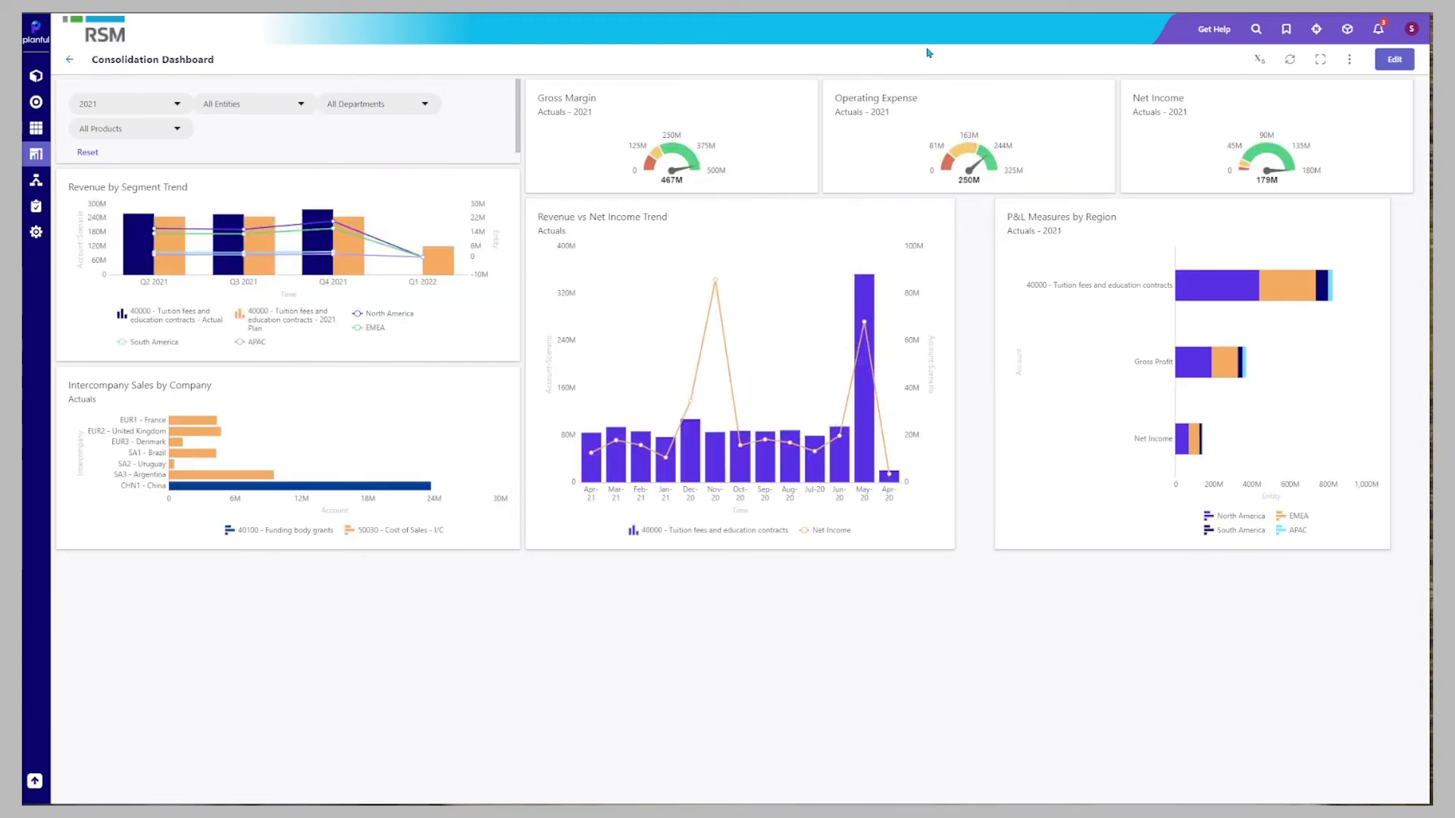
click(1348, 59)
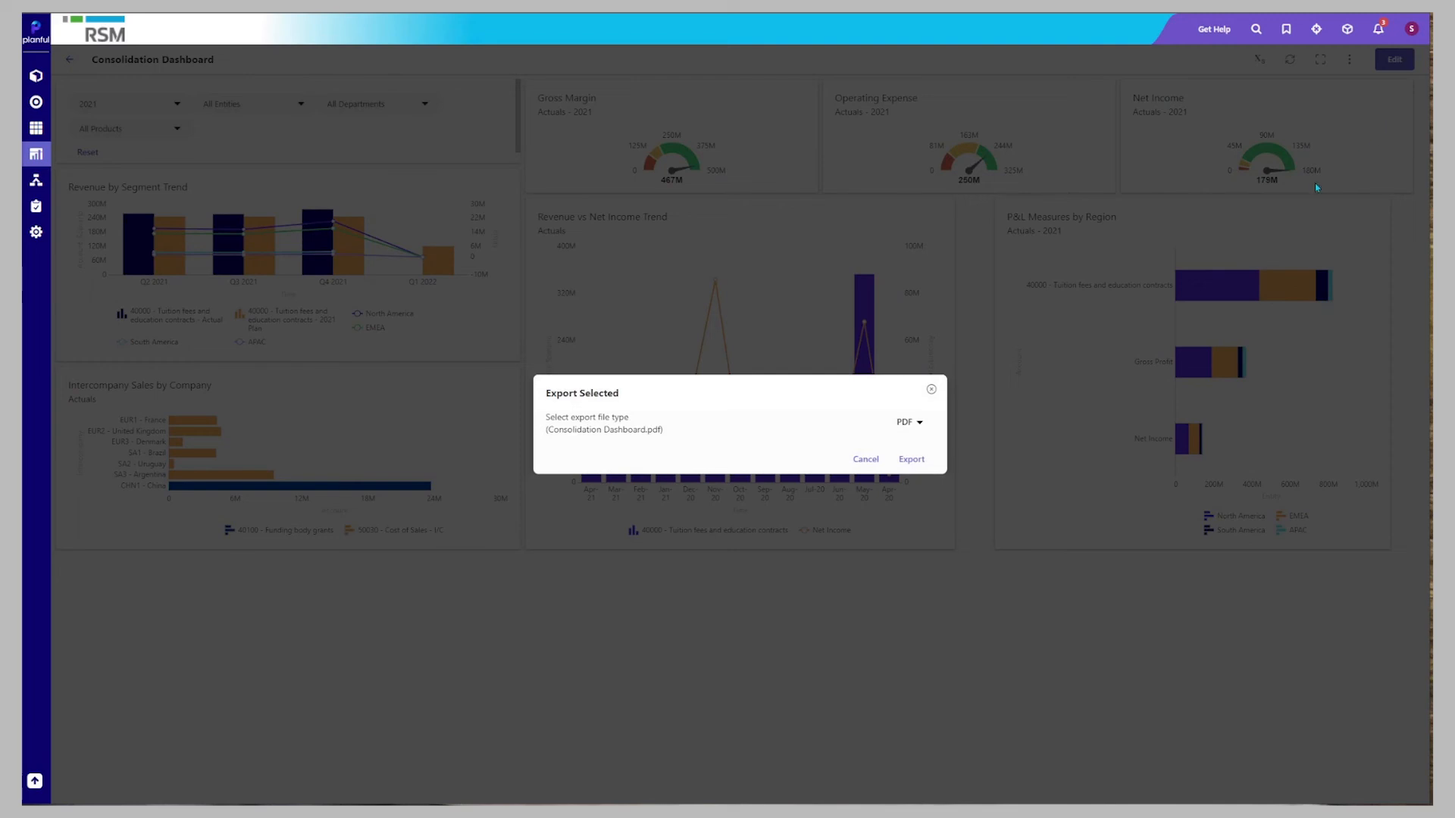
click(908, 422)
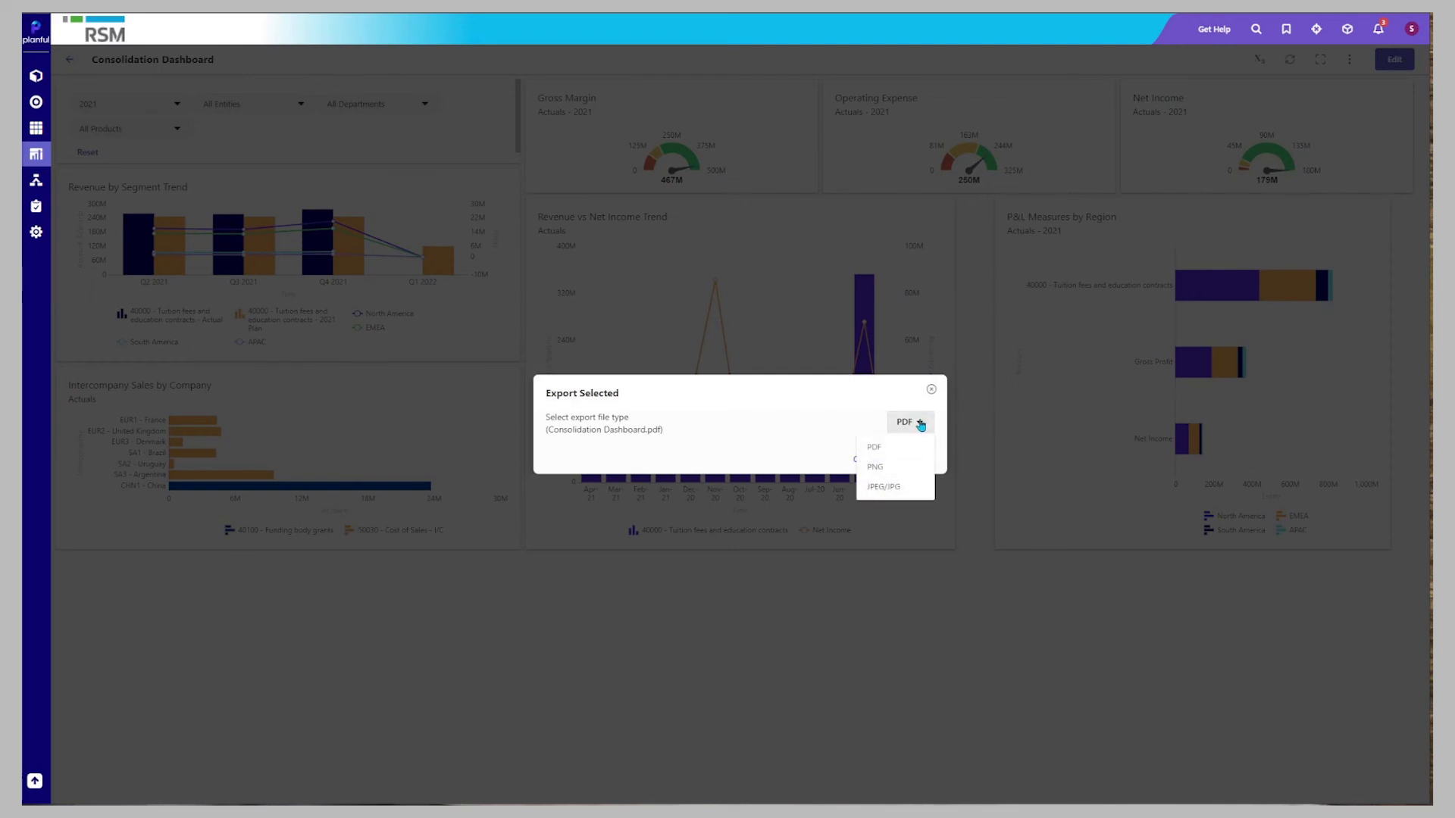